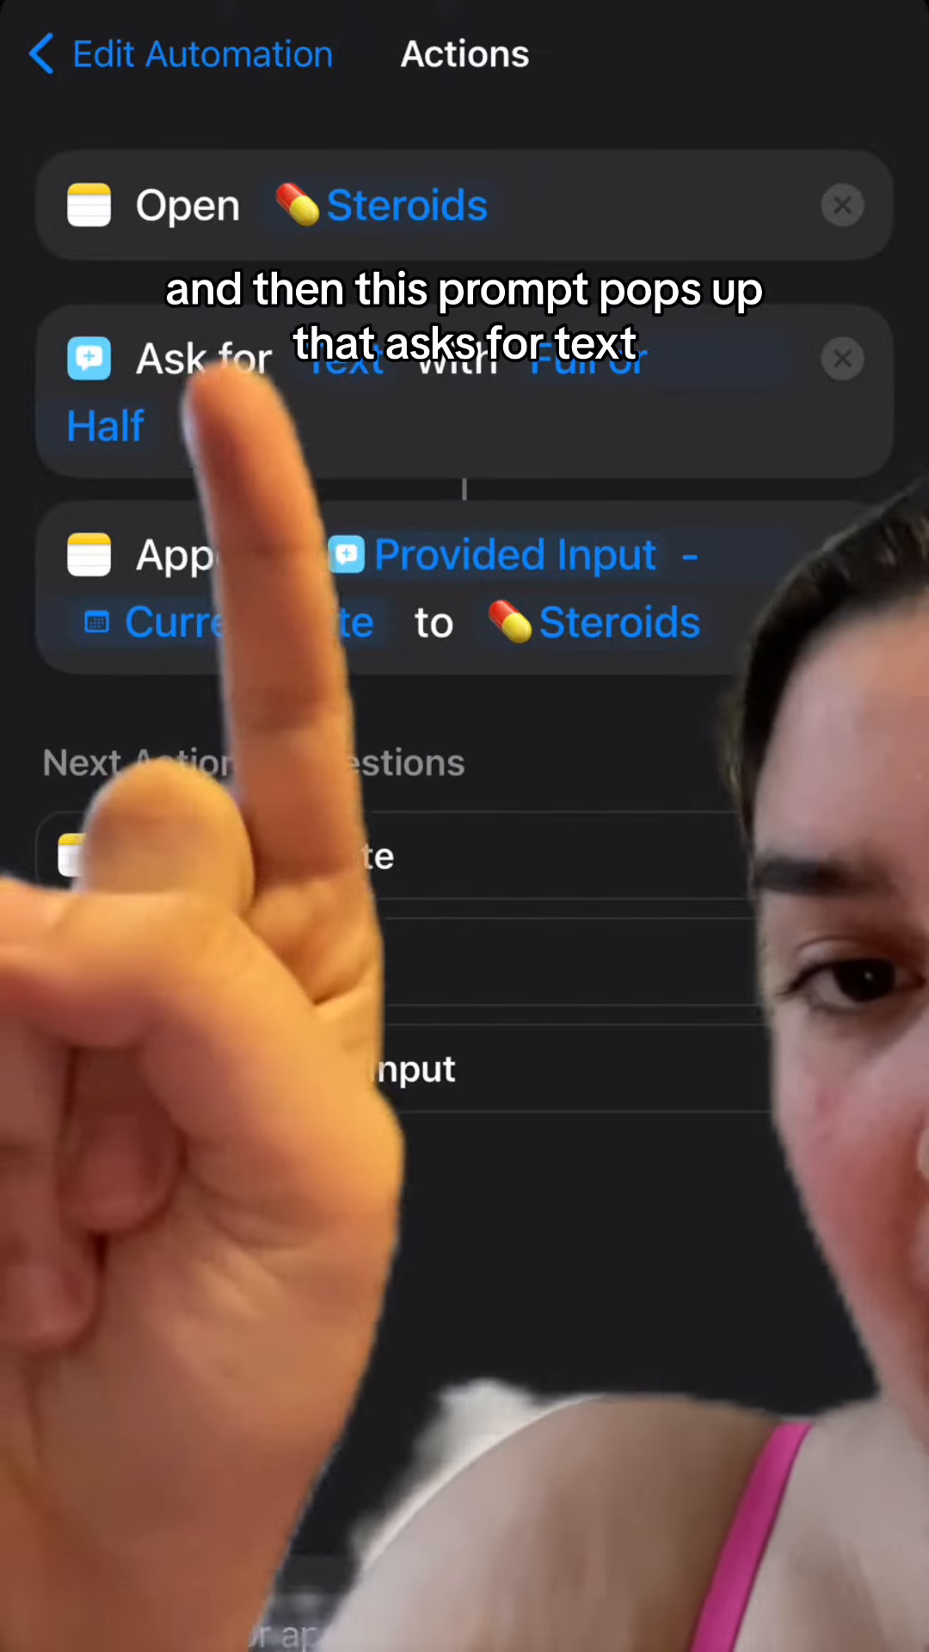
# Step: Reveal the Full or Half prompt's options and the Current Date variable's format settings
pyautogui.click(206, 250)
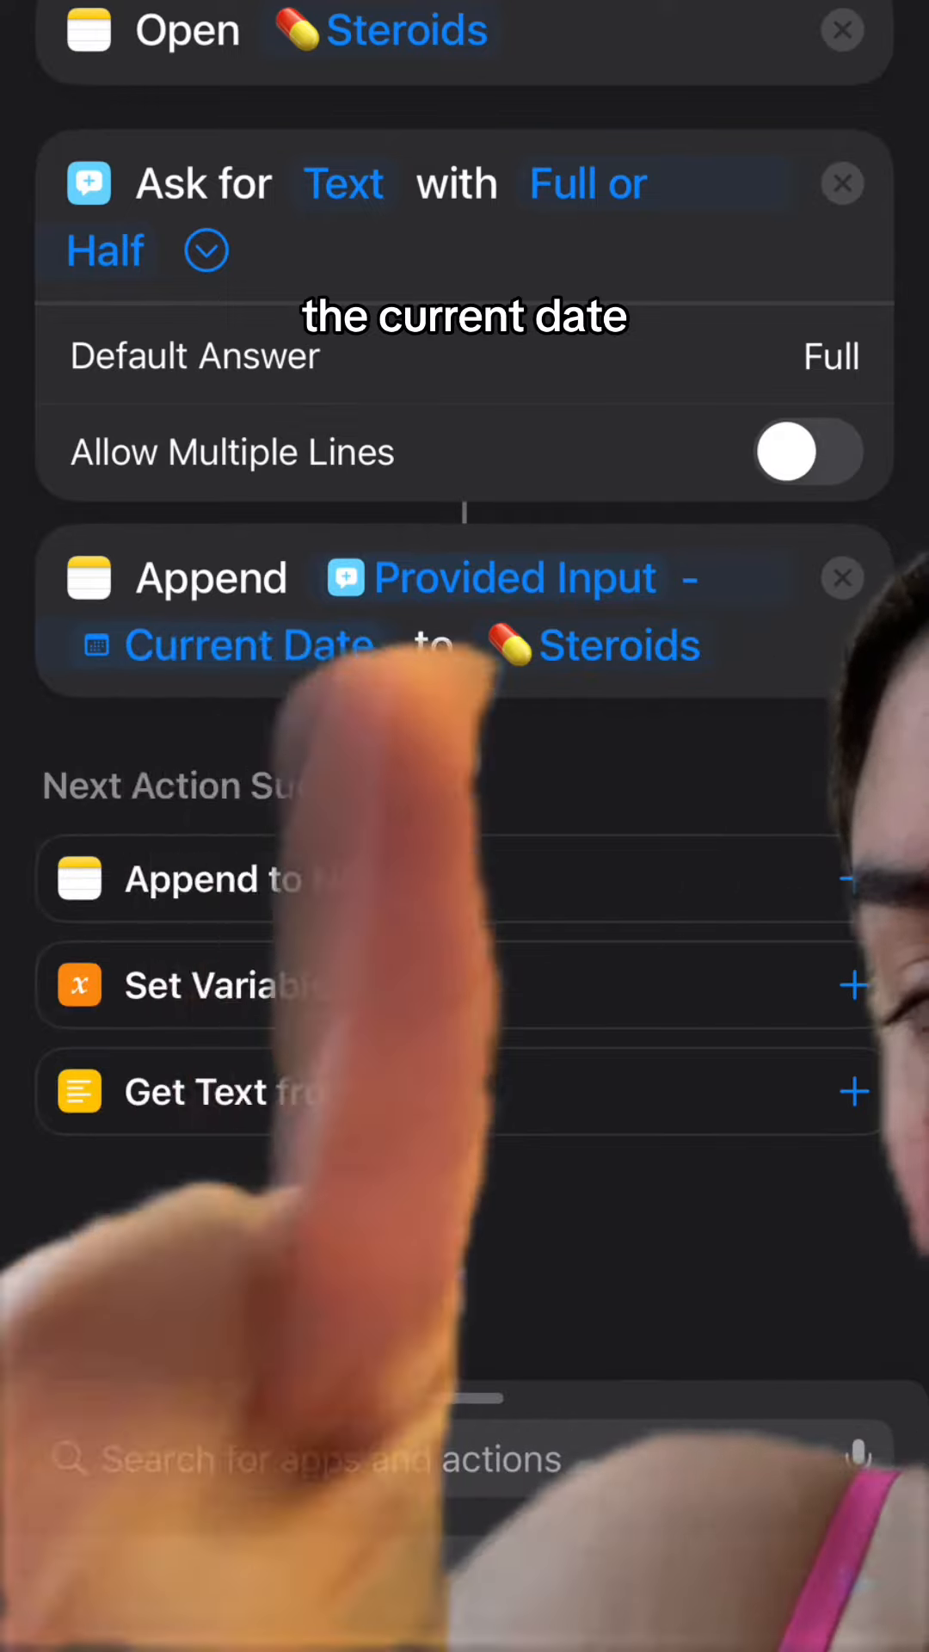
pyautogui.click(251, 644)
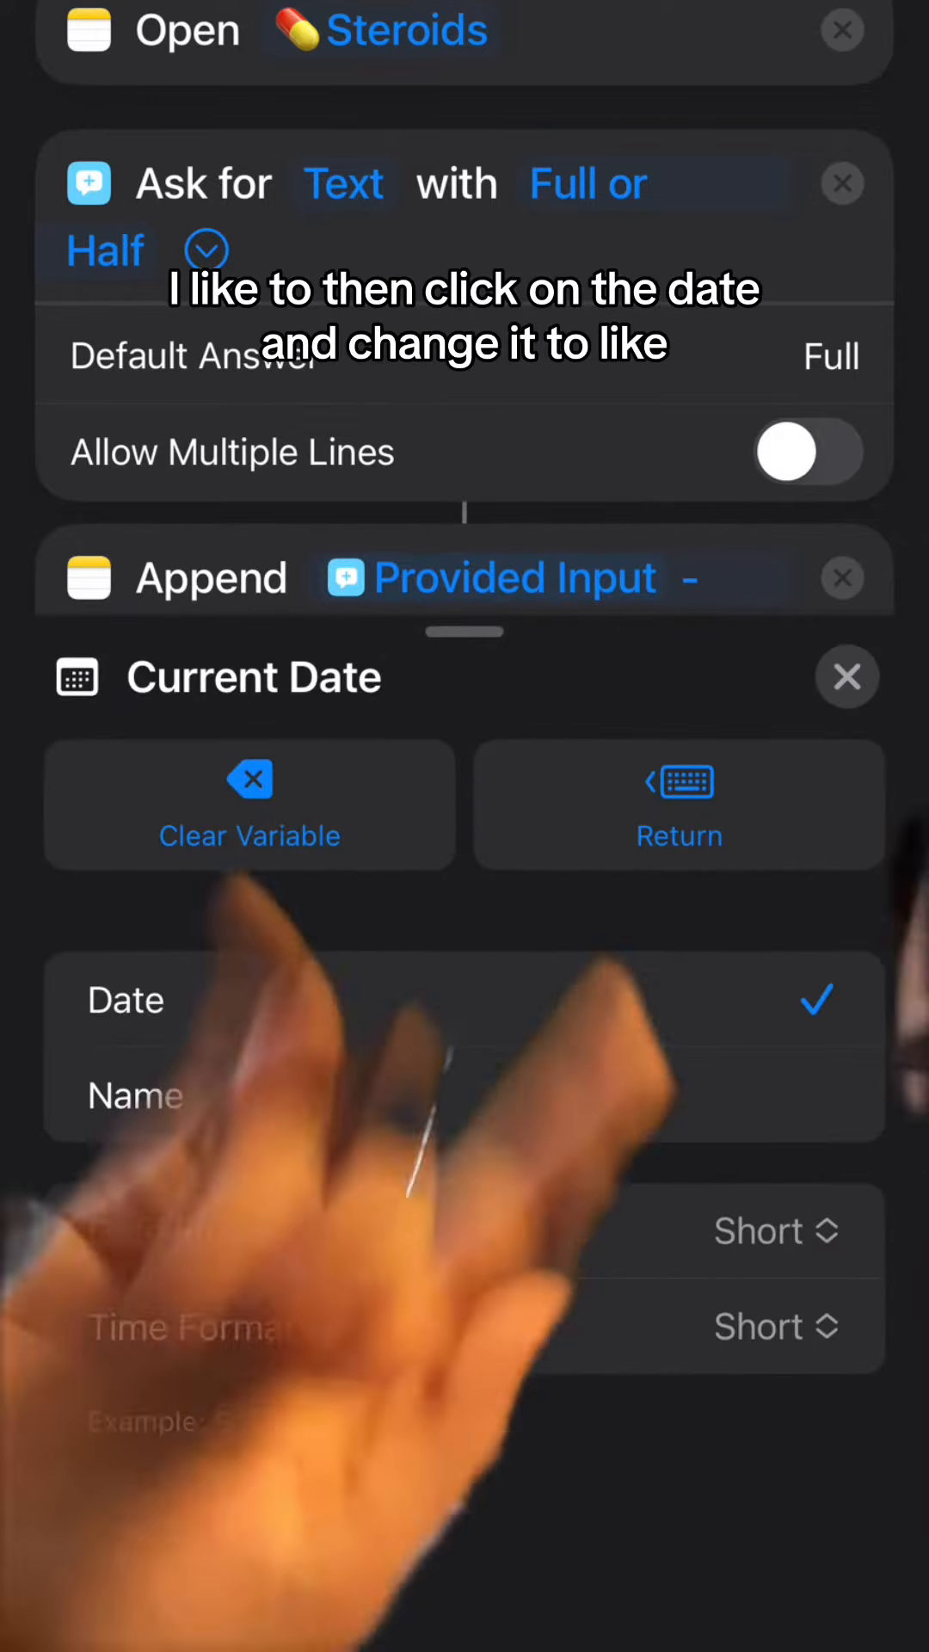